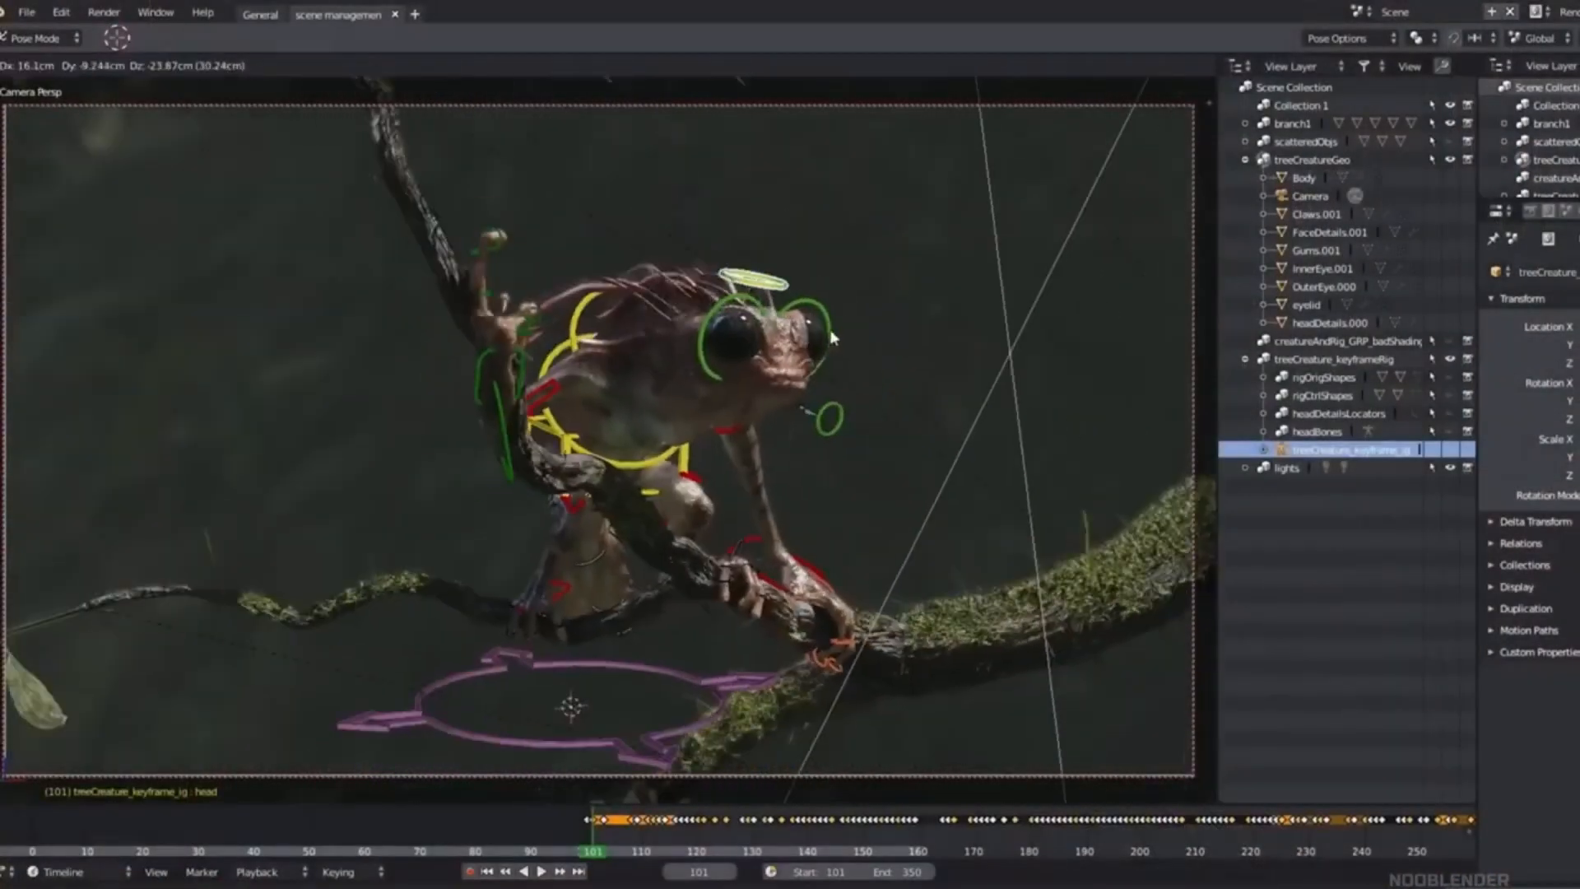
- Switch from the rigged tree creature through the Sculpting workspace to Compositing with the iceberg node tree
{"action": "left_click", "coordinate": [247, 17]}
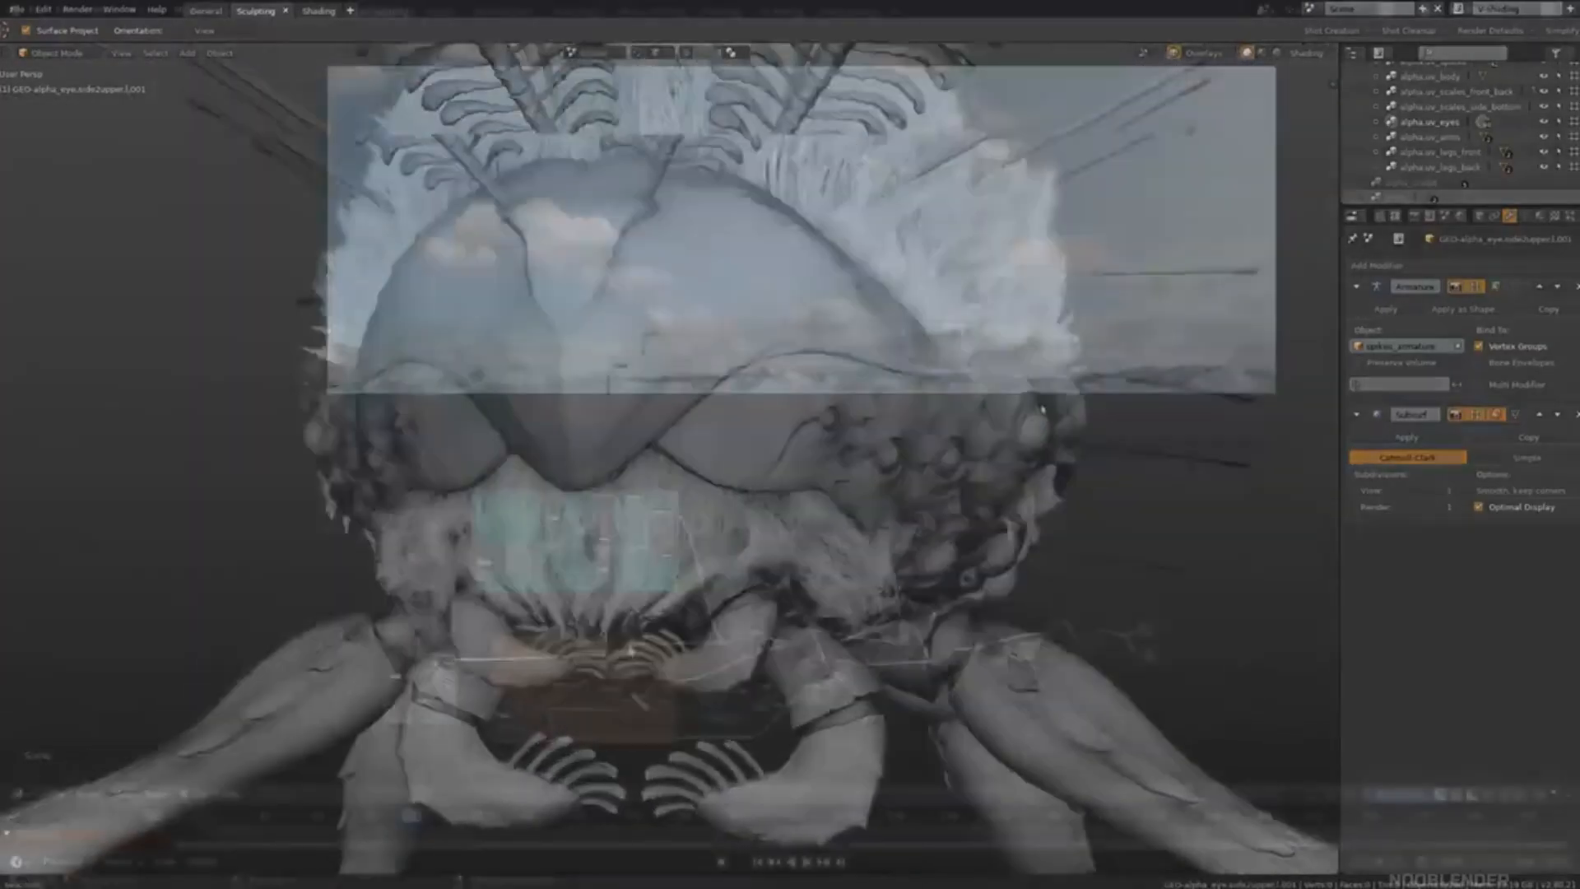
{"action": "left_click", "coordinate": [380, 11]}
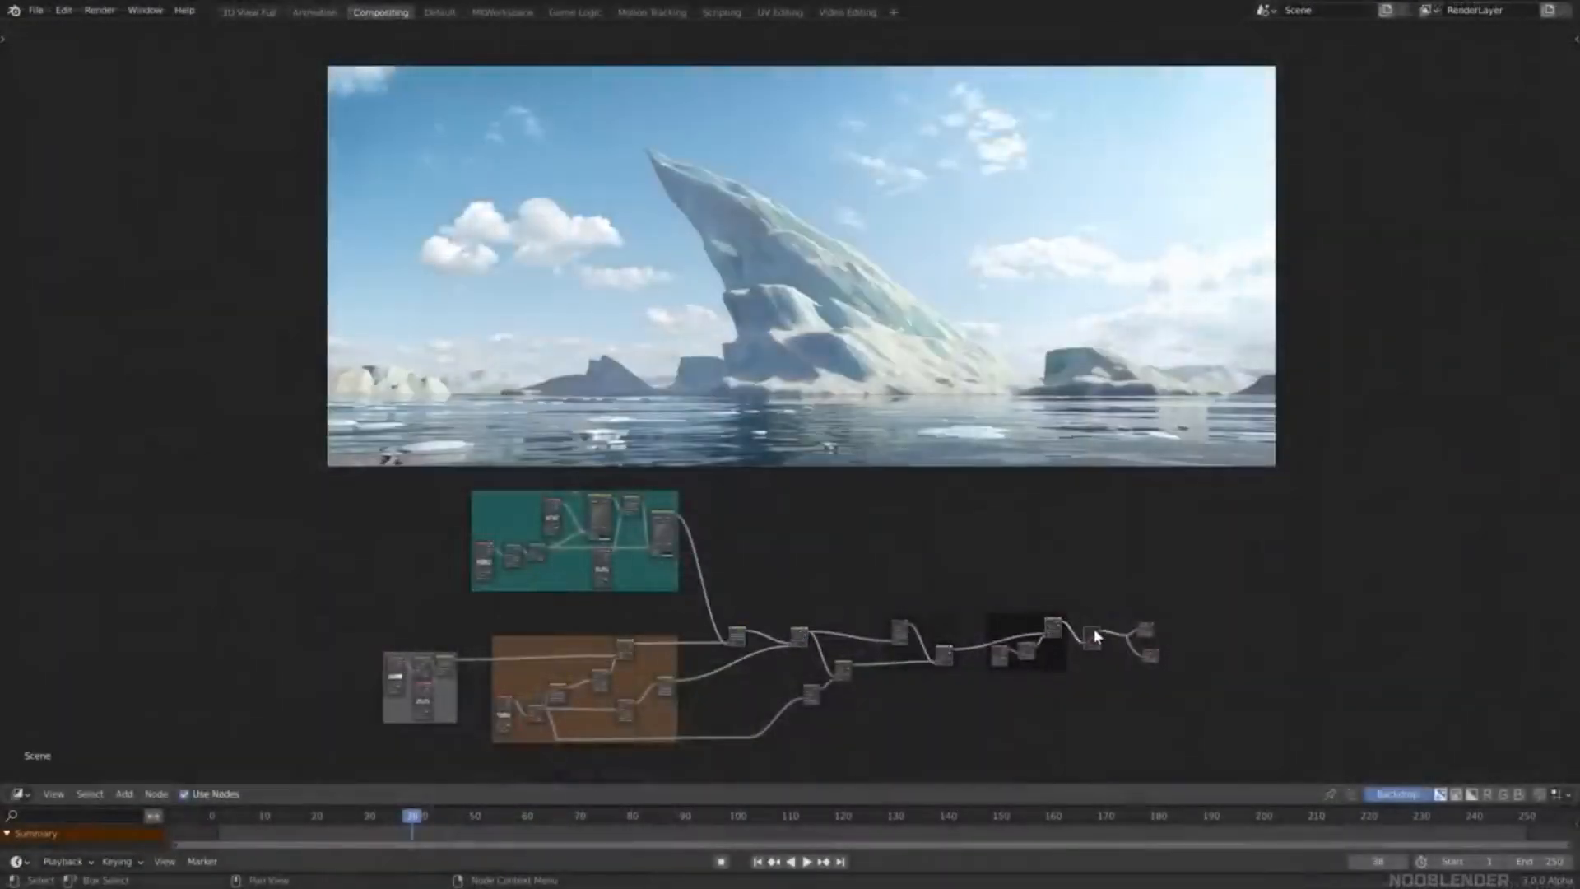
{"action": "left_click", "coordinate": [178, 28]}
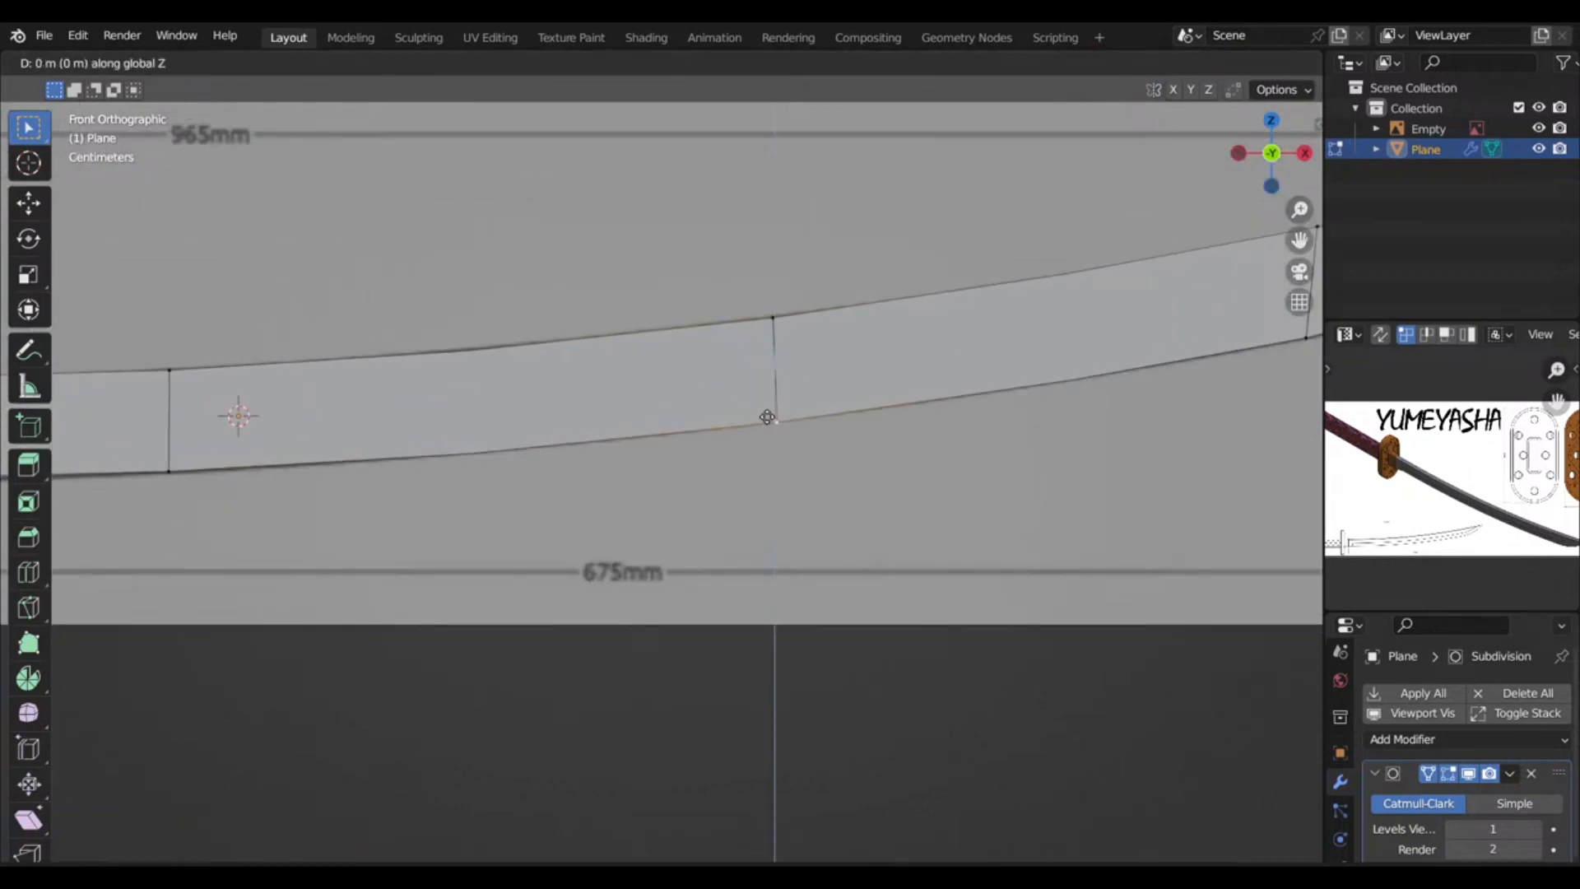
- Move the katana blade edge along Z, scale the collar piece and push the collar ring outward along normals
{"action": "key", "text": "Tab"}
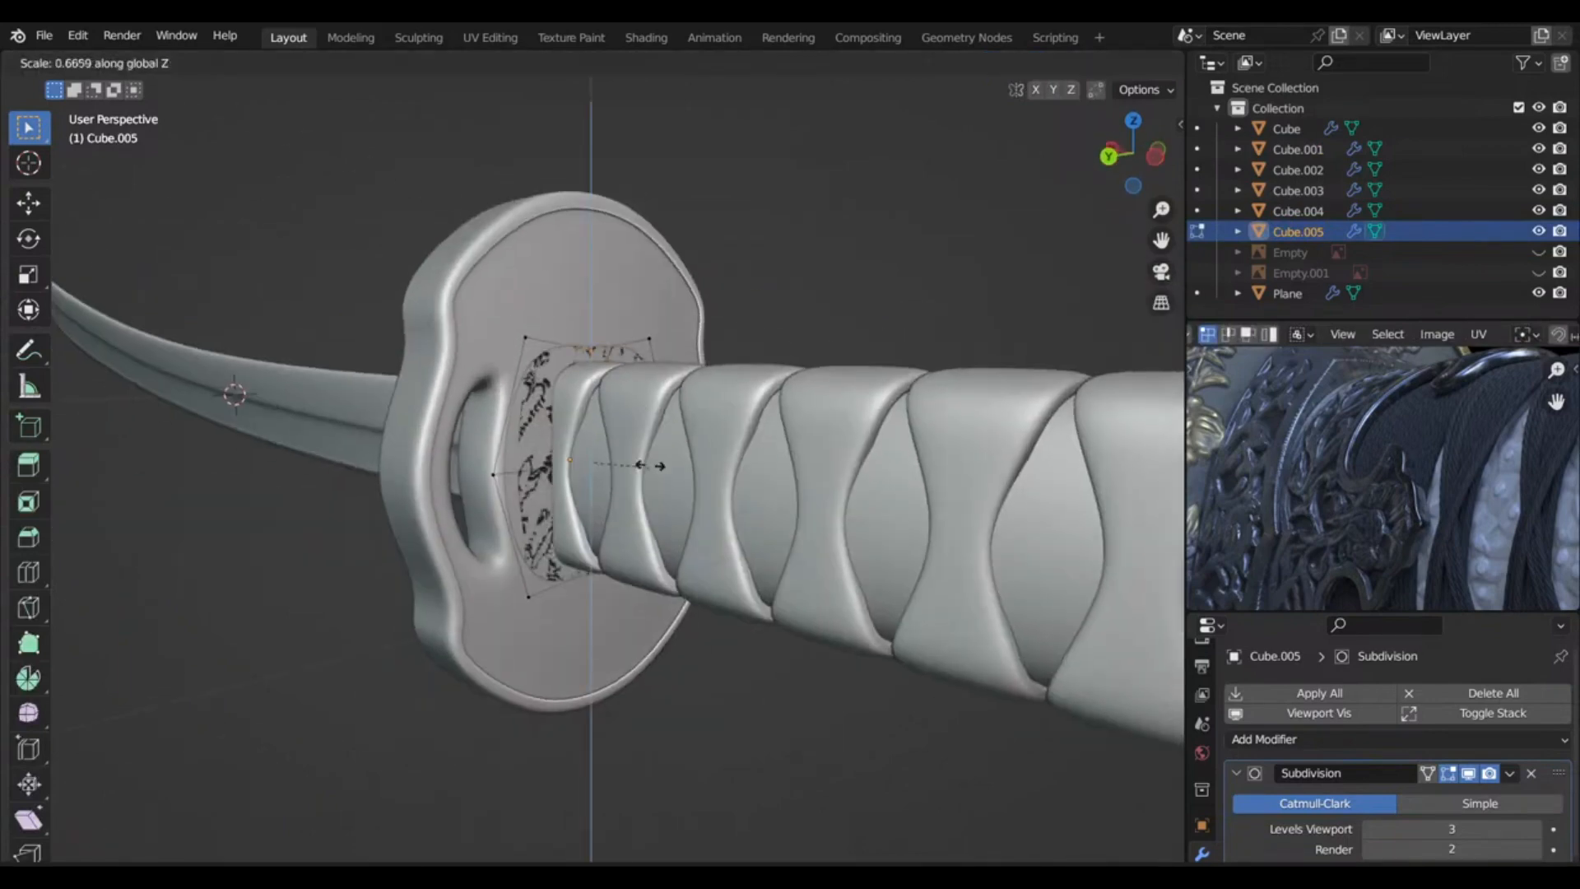
{"action": "key", "text": "Tab"}
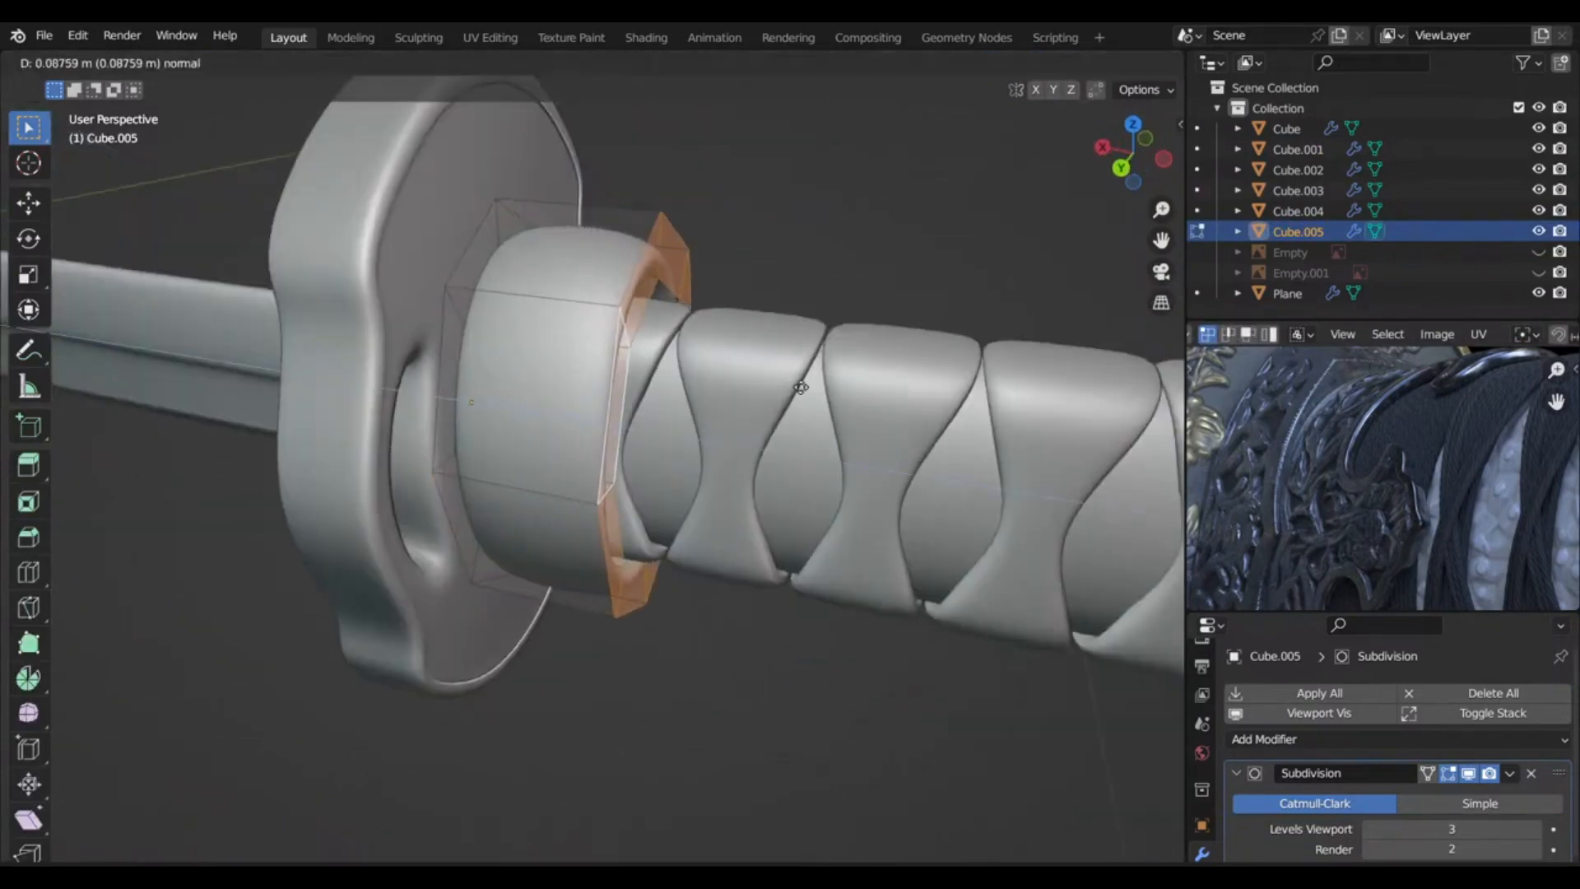
{"action": "key", "text": "Tab"}
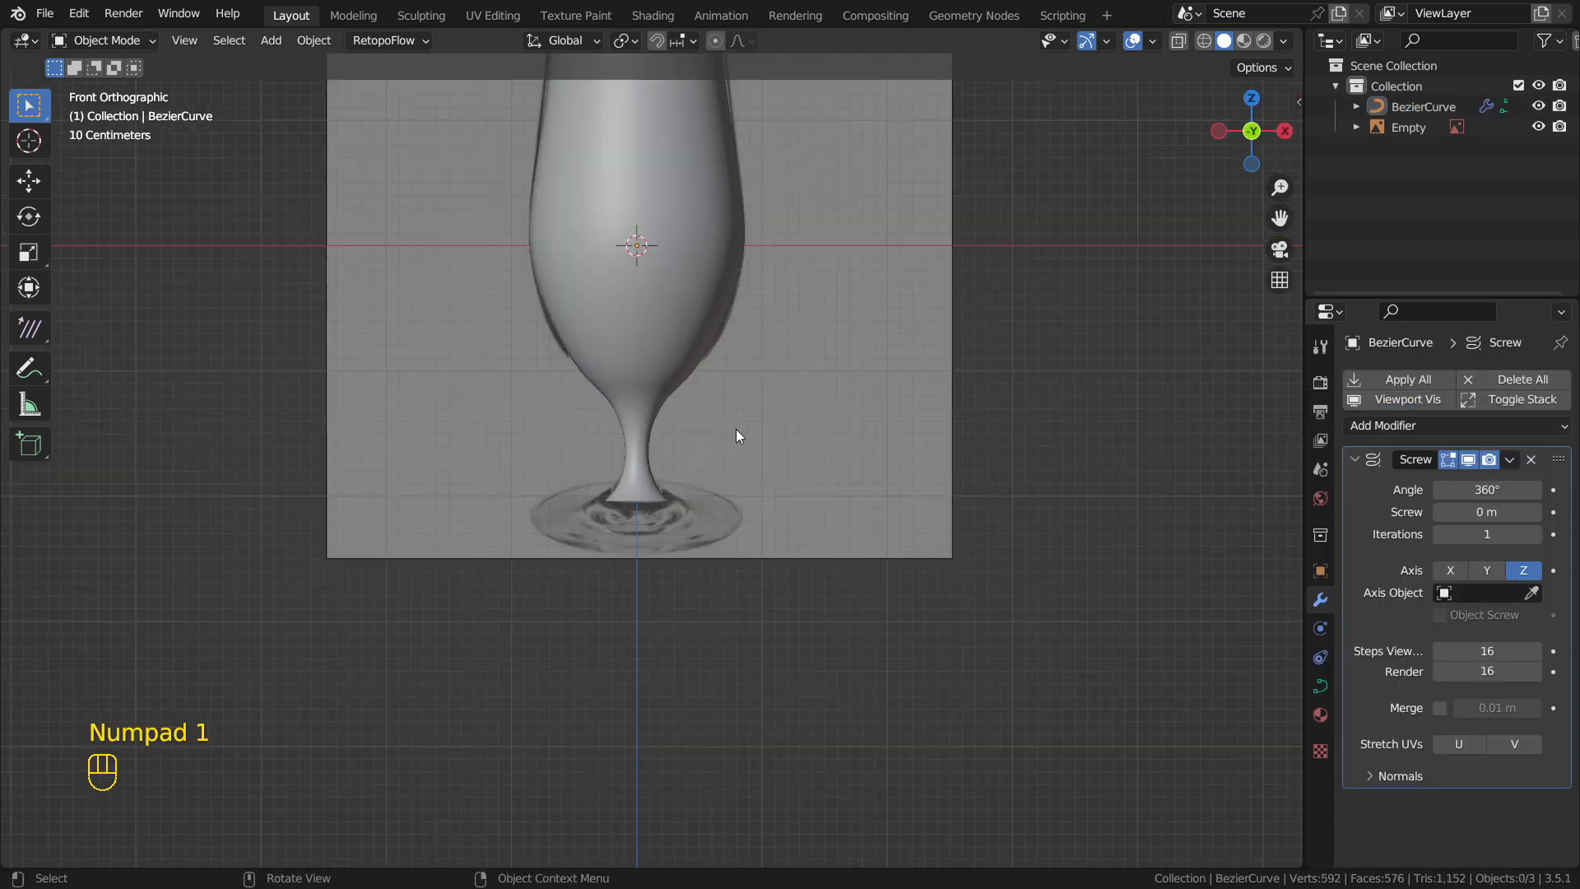
- Rotate and move the goblet's base profile curve points to reshape the foot
{"action": "key", "text": "r"}
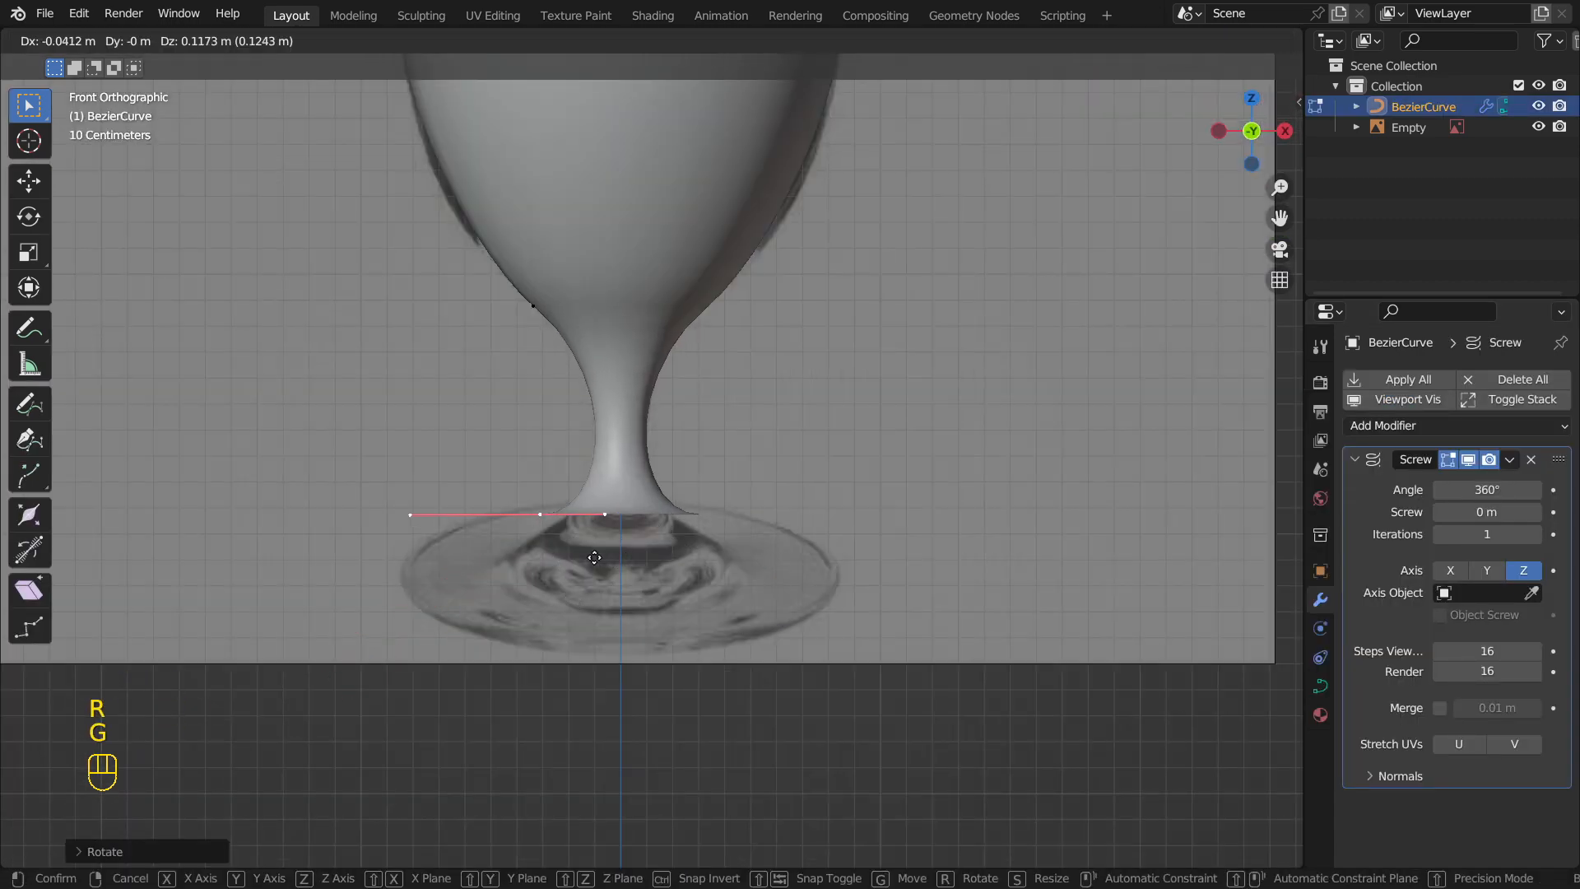
{"action": "key", "text": "e"}
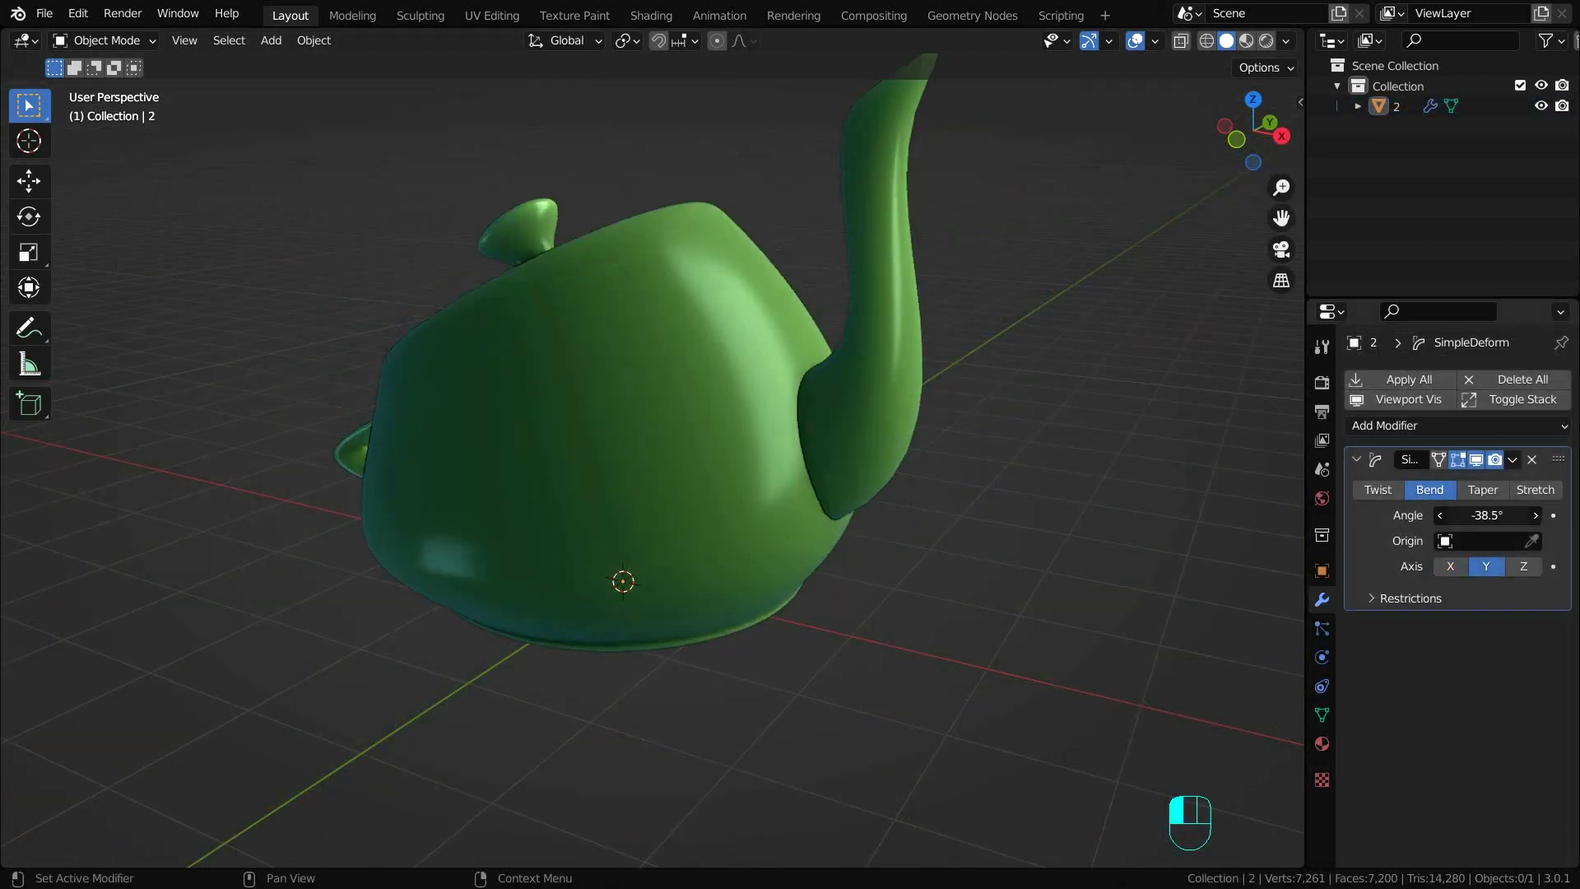
- Set the teapot's Simple Deform bend angle and play the liquid simulation in the cube's domain
{"action": "left_click", "coordinate": [1482, 491]}
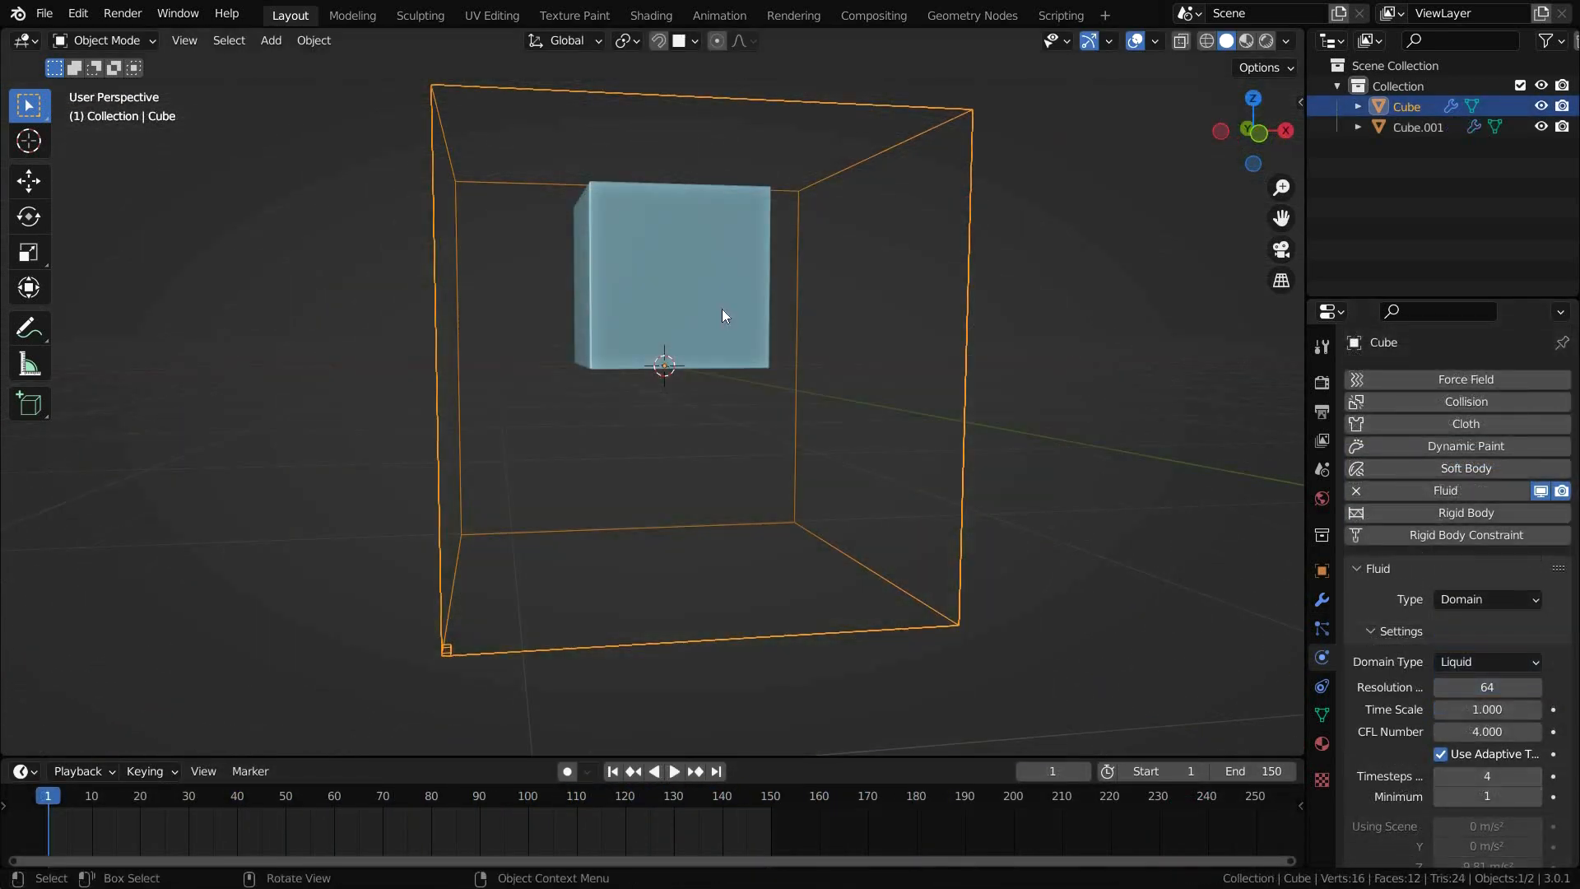
{"action": "left_click", "coordinate": [673, 770]}
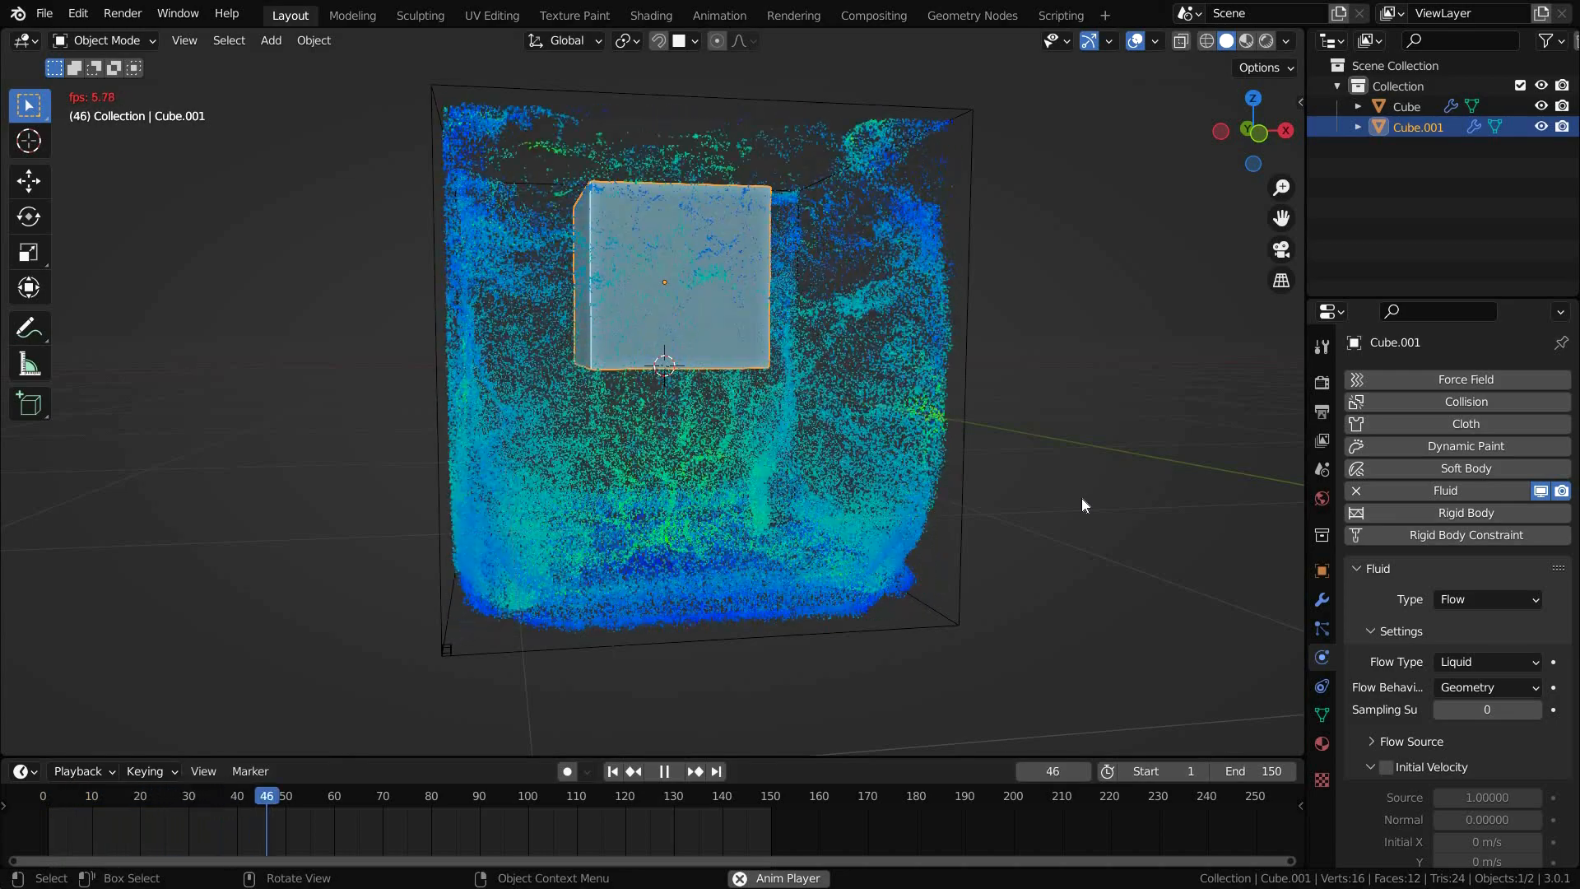